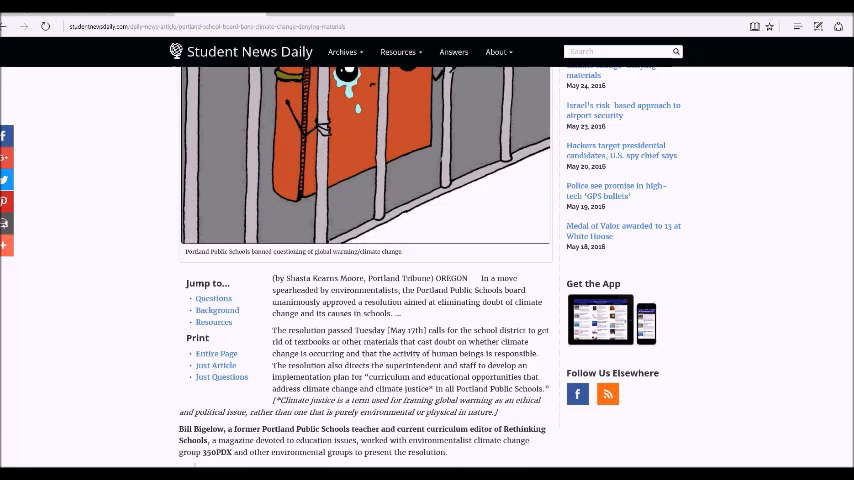
scroll(down, 3)
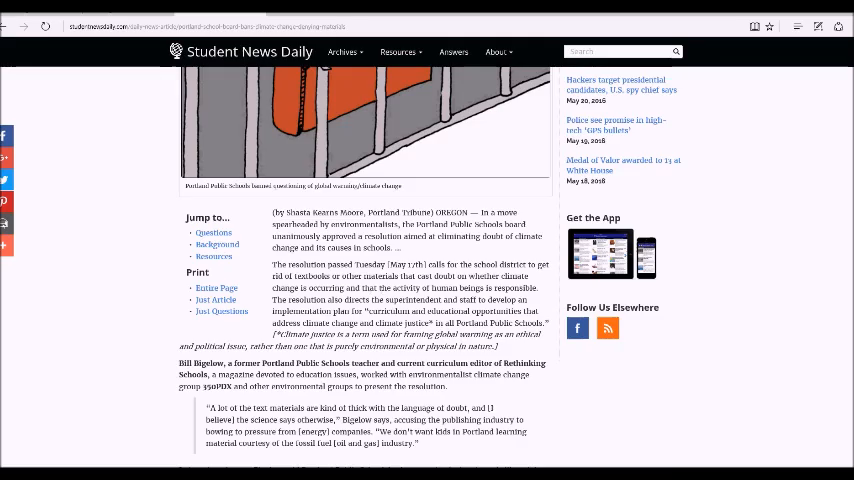
scroll(down, 3)
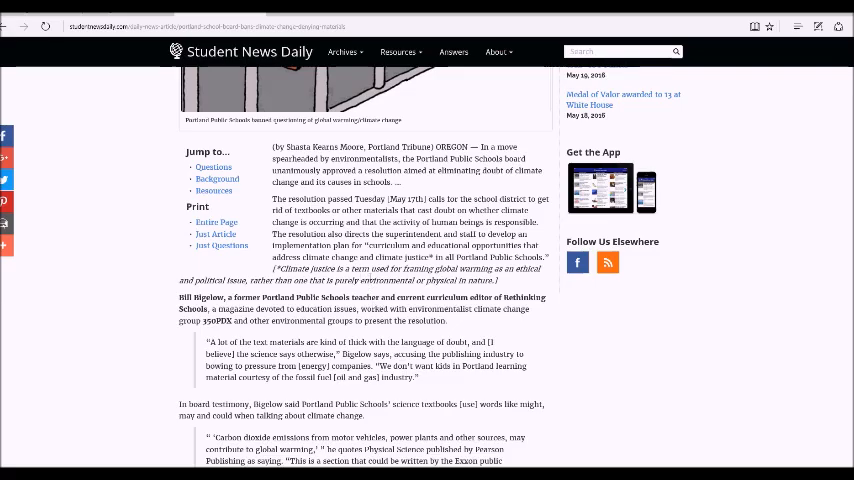
mouse_move(419, 288)
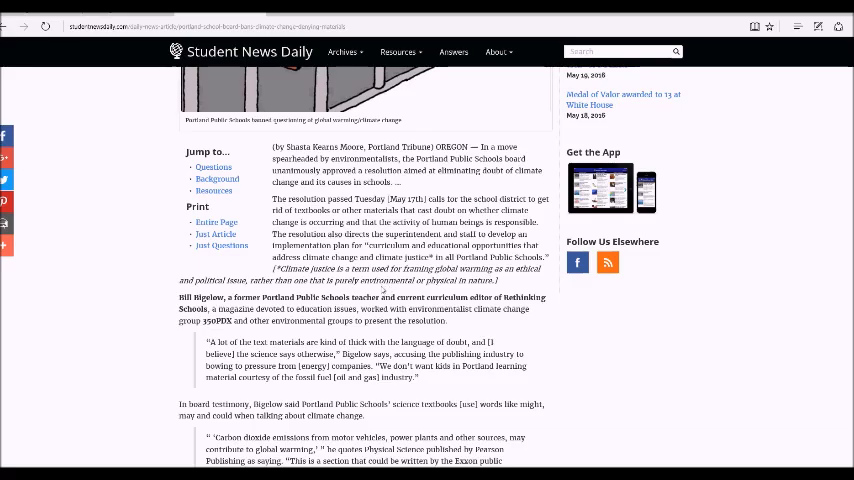
mouse_move(388, 290)
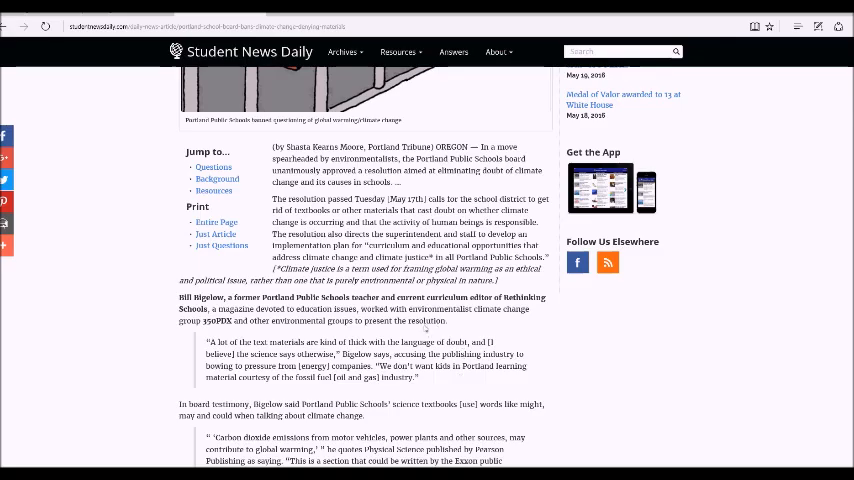
mouse_move(570, 354)
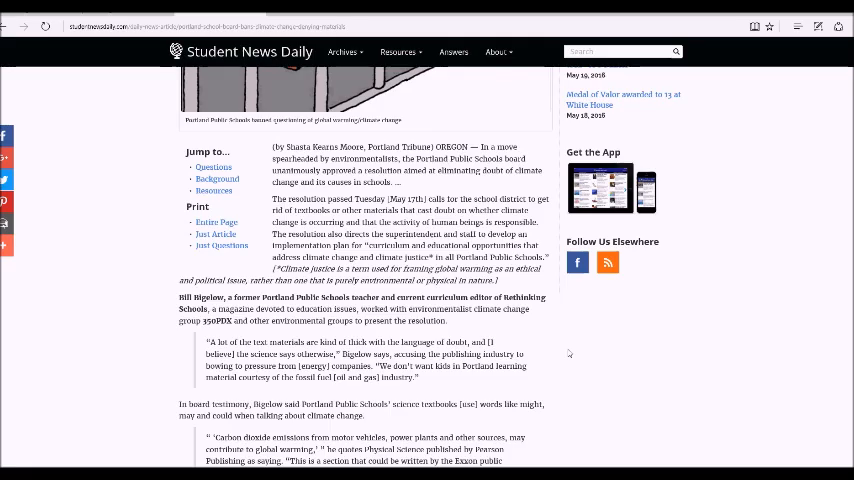
scroll(down, 3)
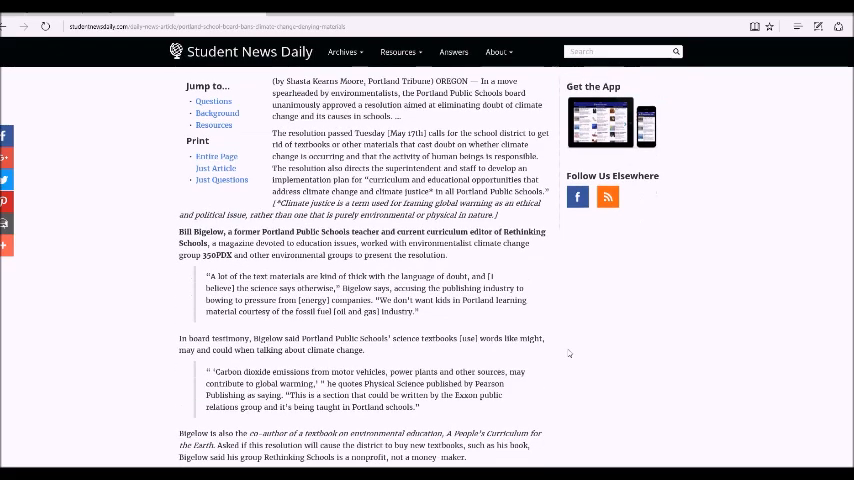
mouse_move(515, 383)
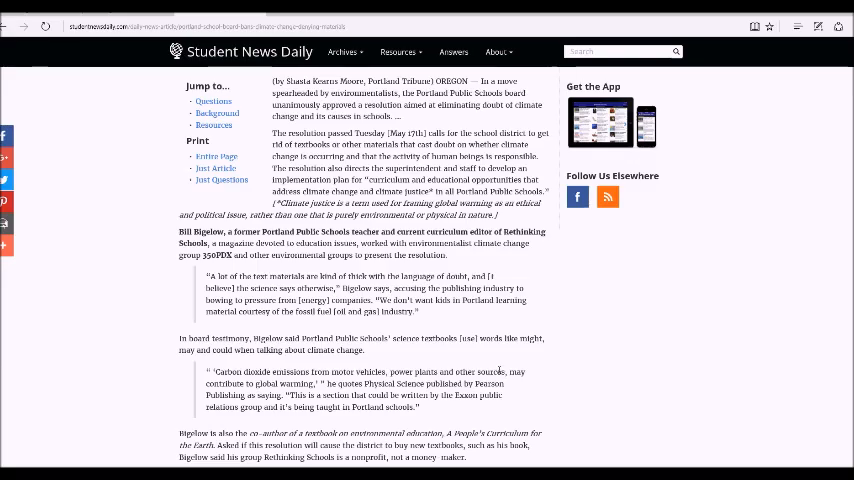
mouse_move(544, 358)
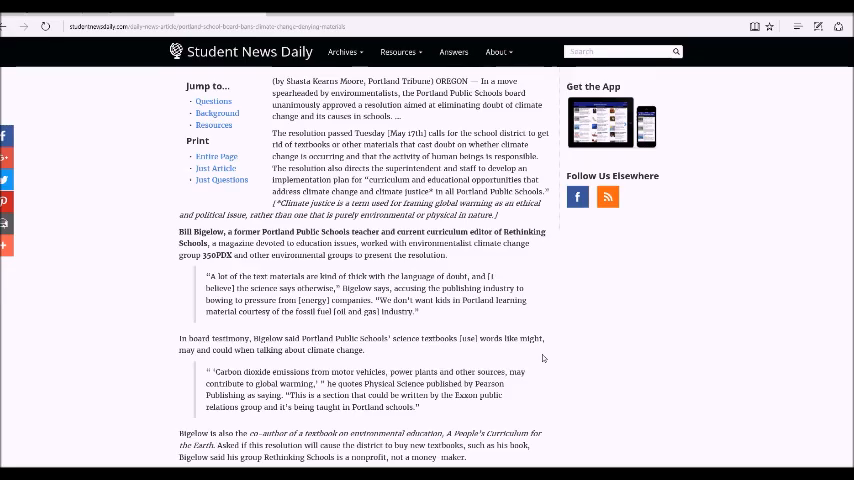
mouse_move(544, 368)
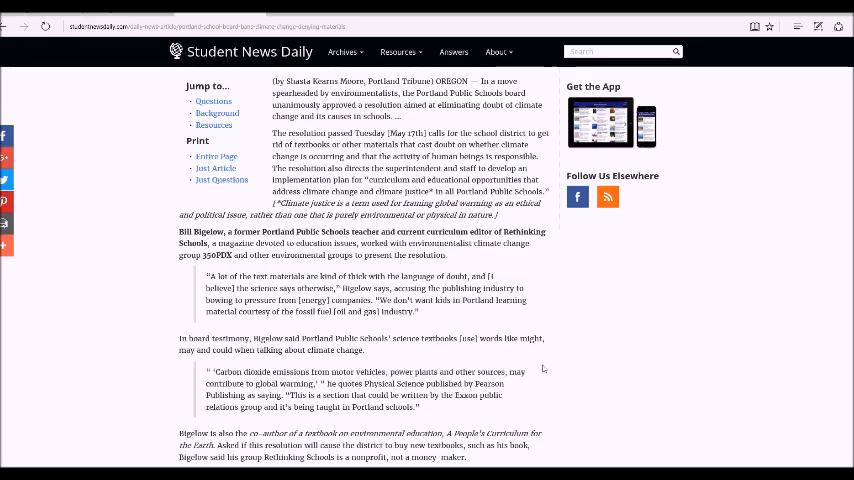
scroll(down, 3)
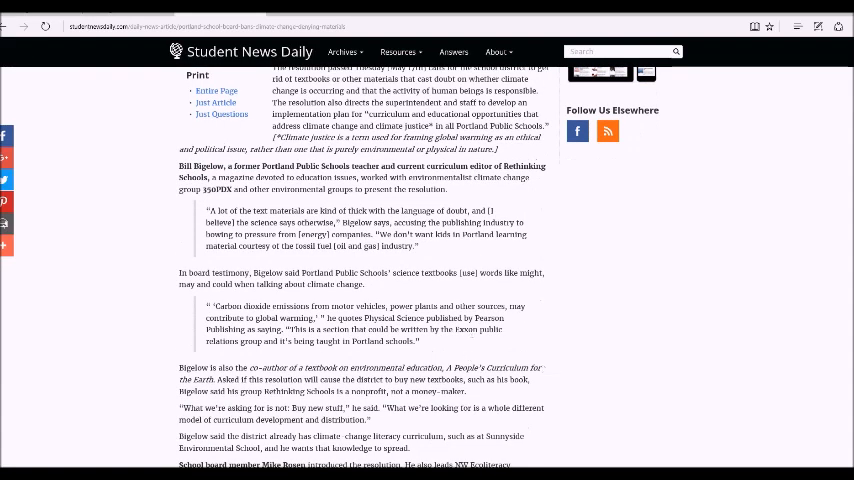
mouse_move(481, 339)
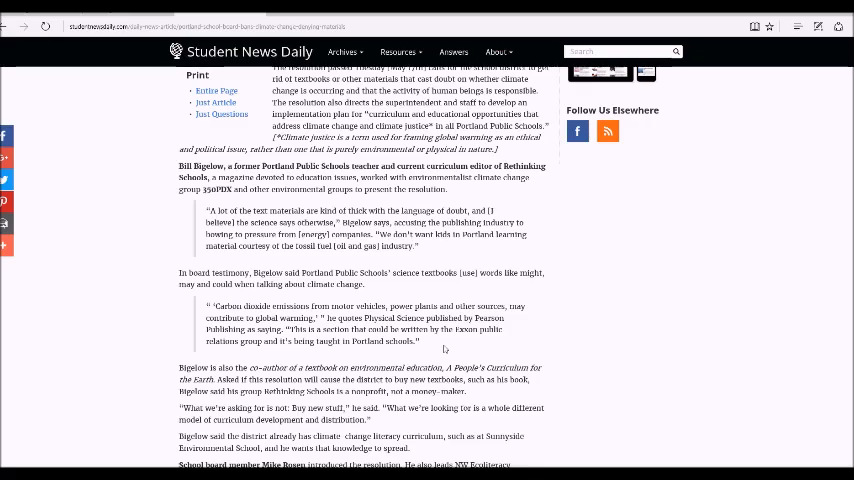
scroll(down, 3)
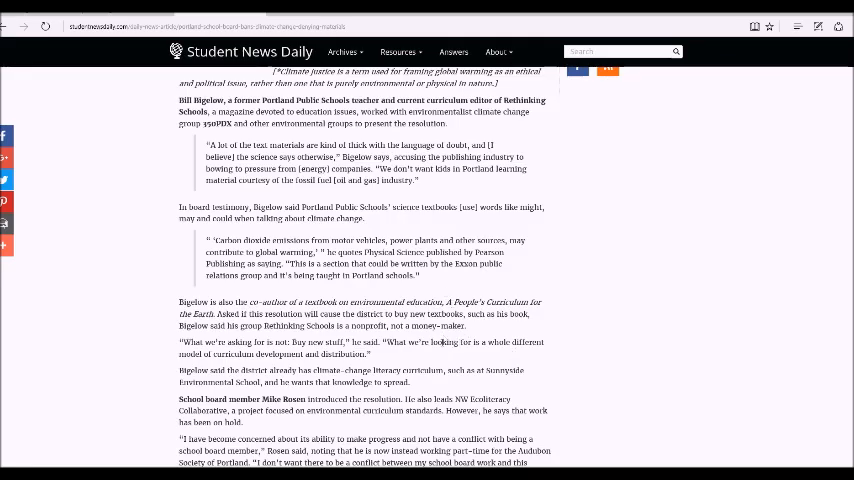
scroll(down, 3)
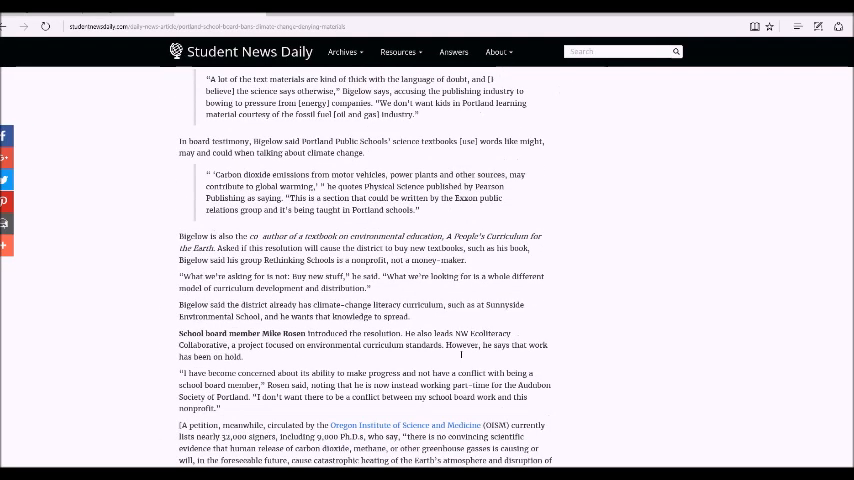
mouse_move(388, 358)
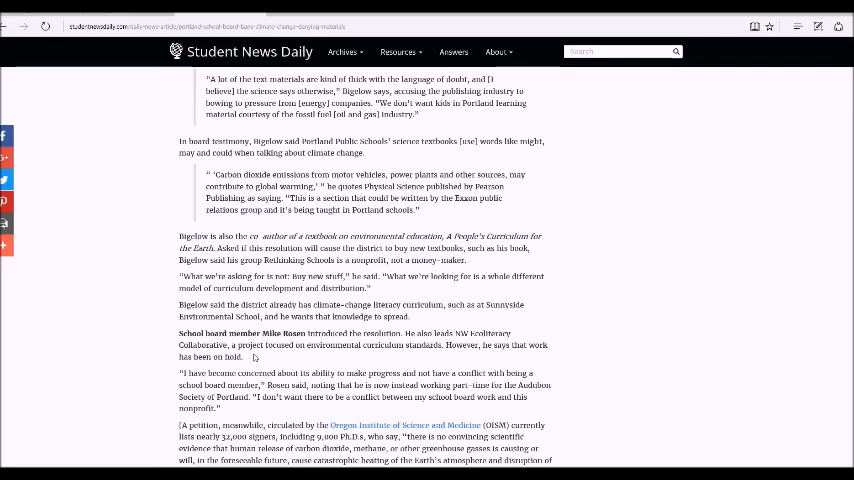
mouse_move(287, 359)
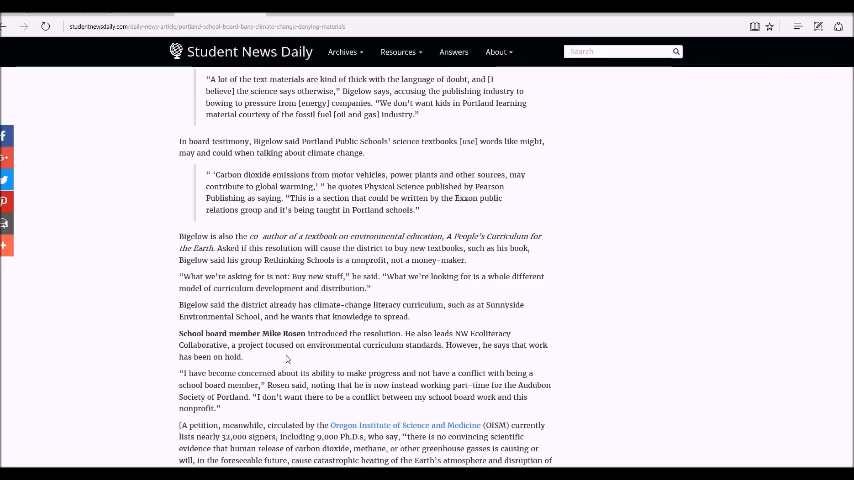
mouse_move(298, 350)
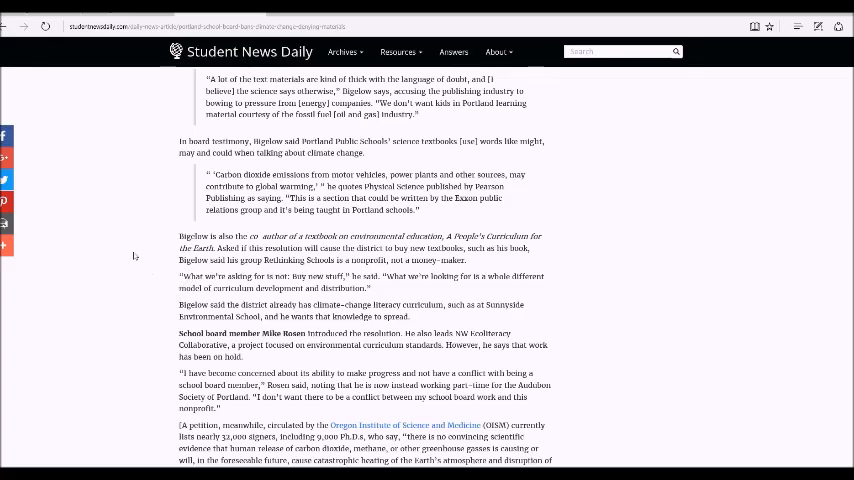
mouse_move(97, 242)
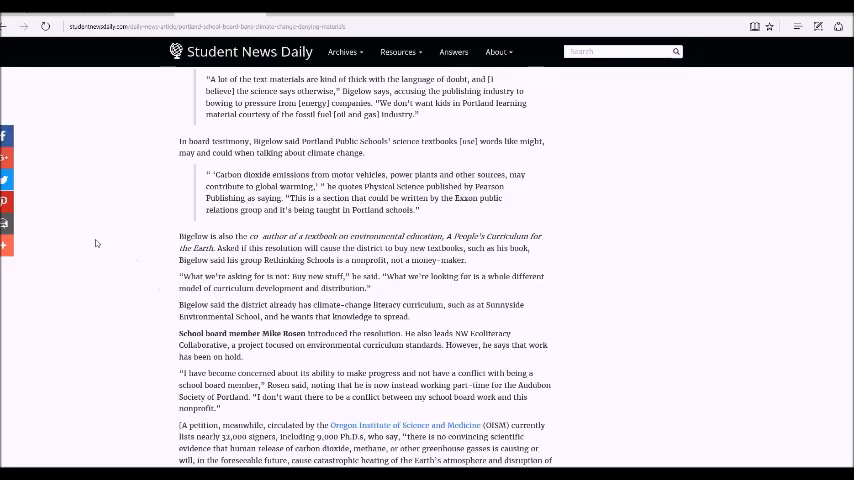